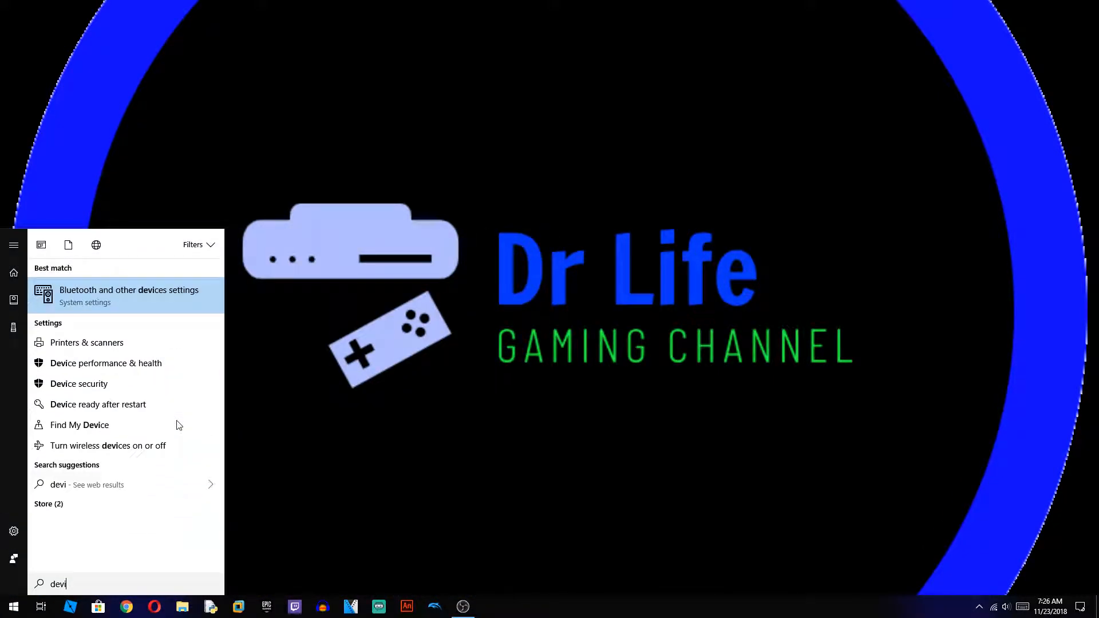
Open 'Bluetooth and other devices settings' from the 'devi' Start search results.
{"action": "left_click", "coordinate": [128, 294]}
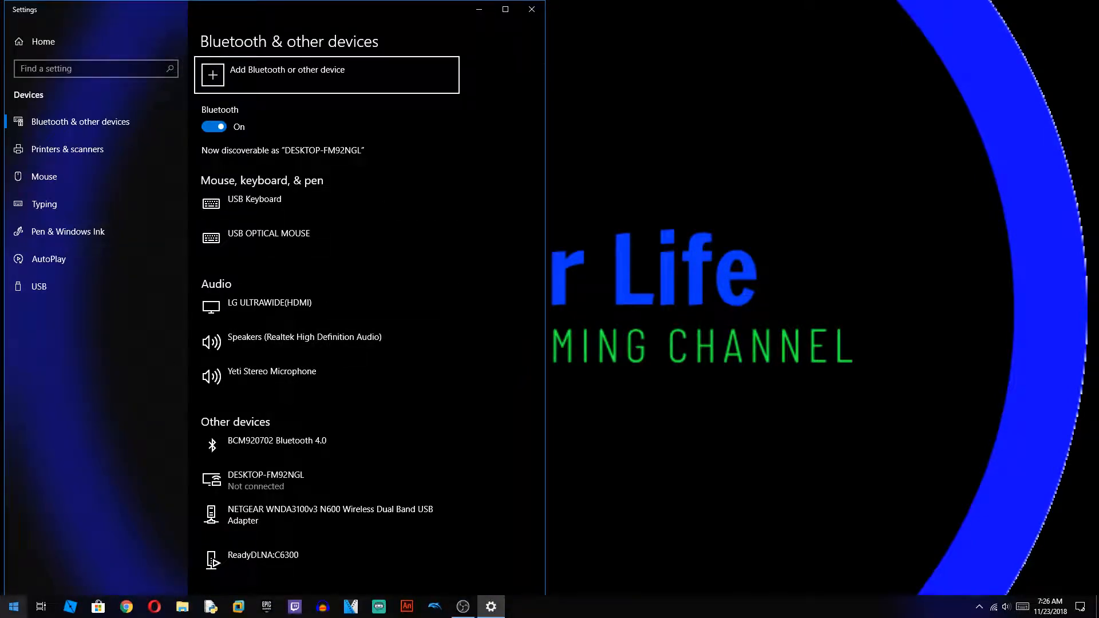
Launch the Control Panel desktop app from a new Start search for 'control'.
{"action": "left_click", "coordinate": [13, 606]}
{"action": "type", "text": "control"}
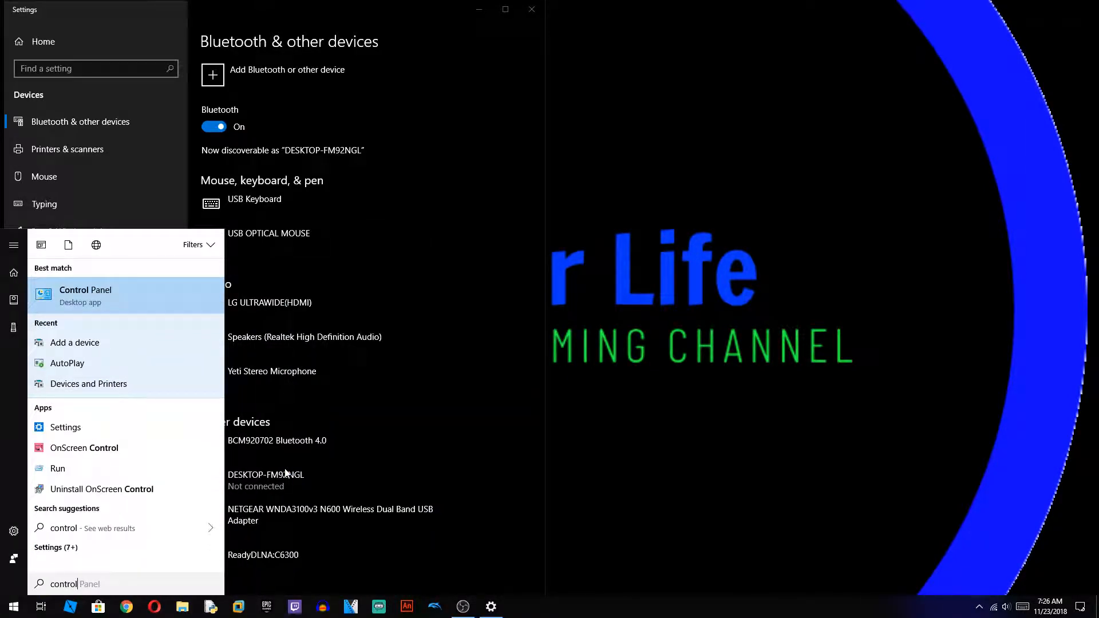
{"action": "left_click", "coordinate": [85, 294]}
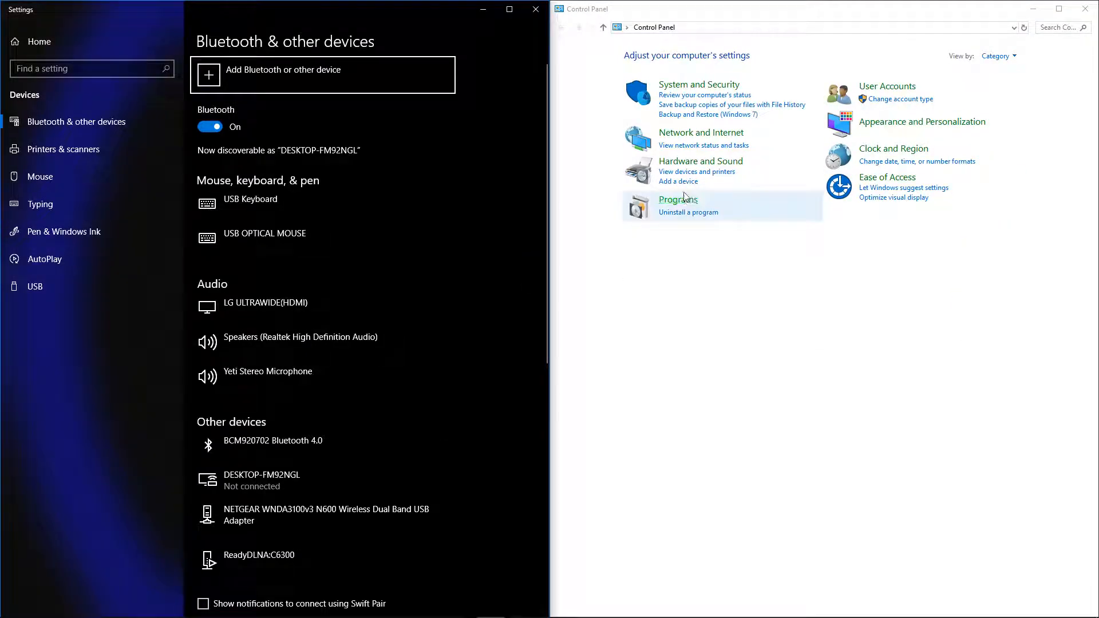
{"action": "mouse_move", "coordinate": [687, 187]}
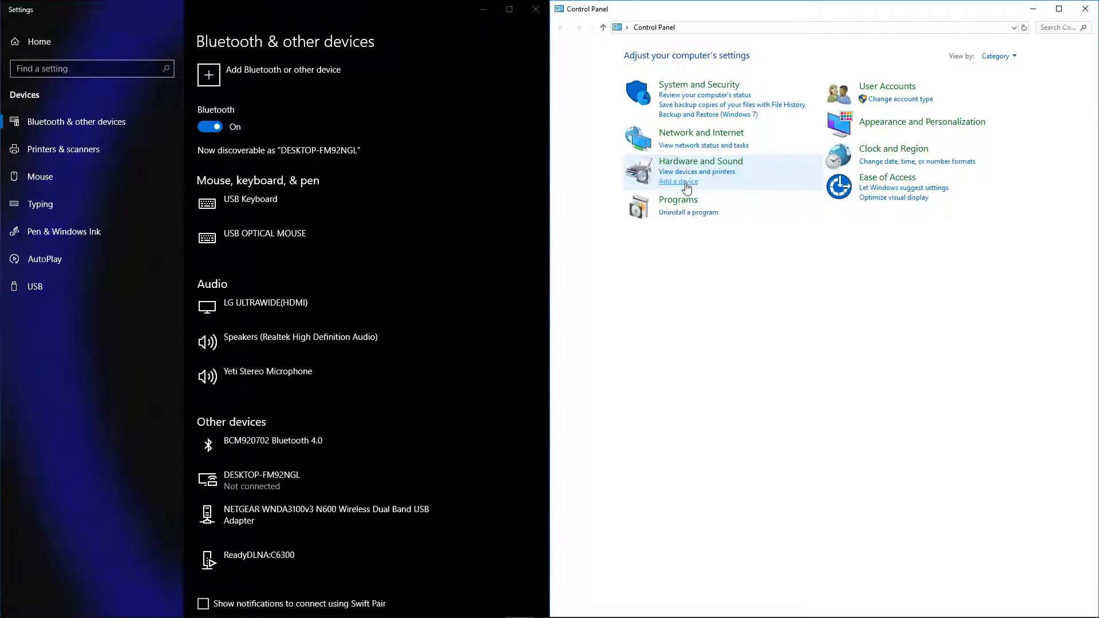
Add the Nintendo RVL-CNT-01 via Add a device, skipping the passcode, then close the wizard.
{"action": "left_click", "coordinate": [677, 182]}
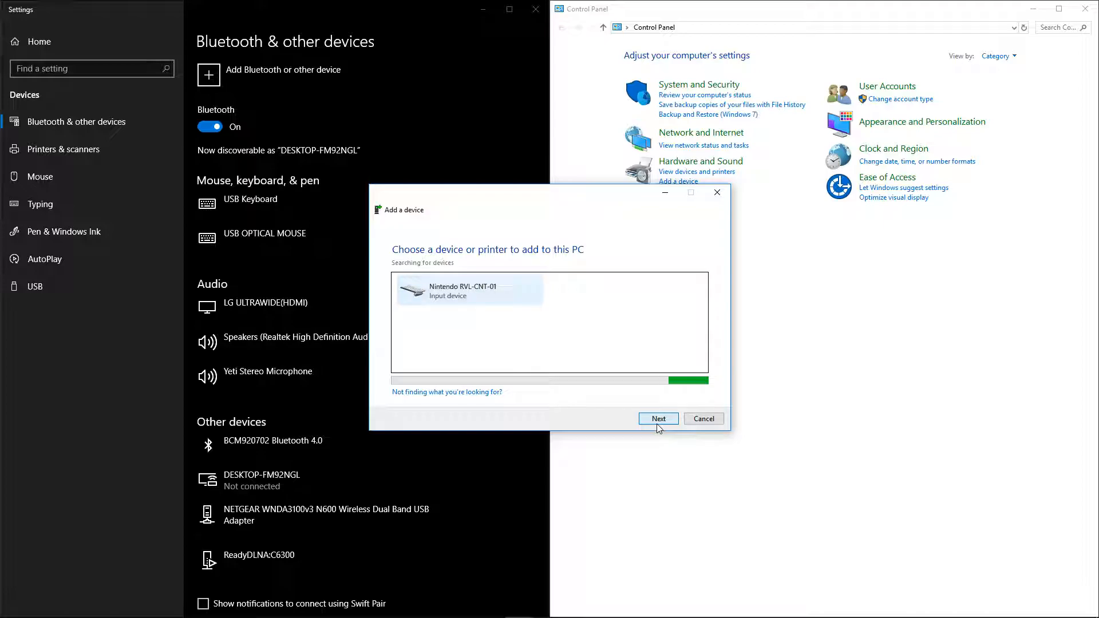
{"action": "left_click", "coordinate": [657, 419]}
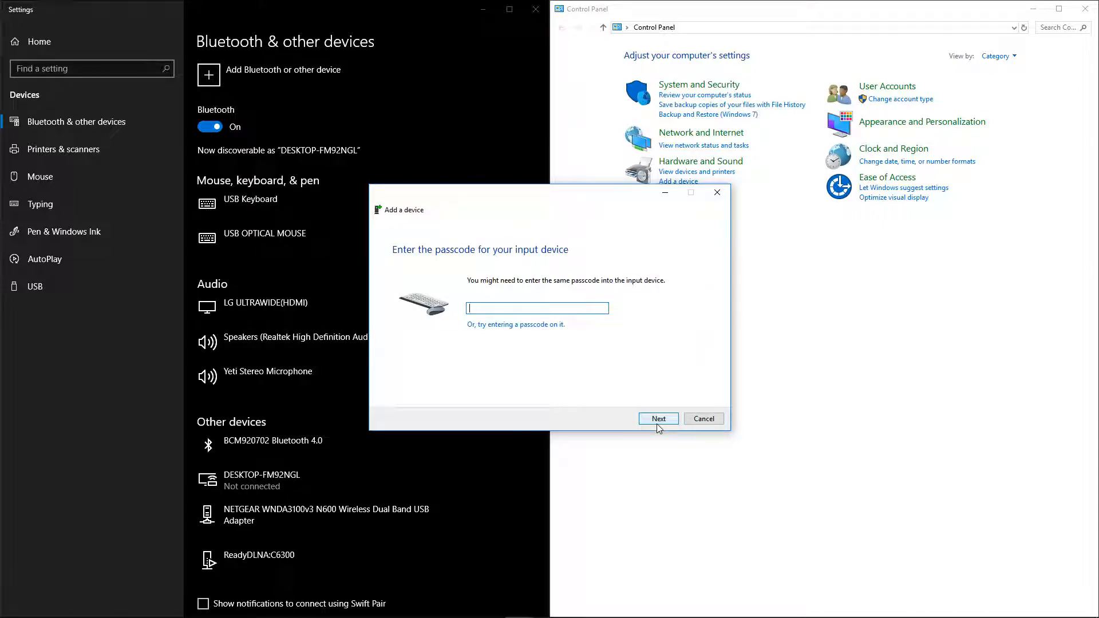
{"action": "left_click", "coordinate": [657, 418]}
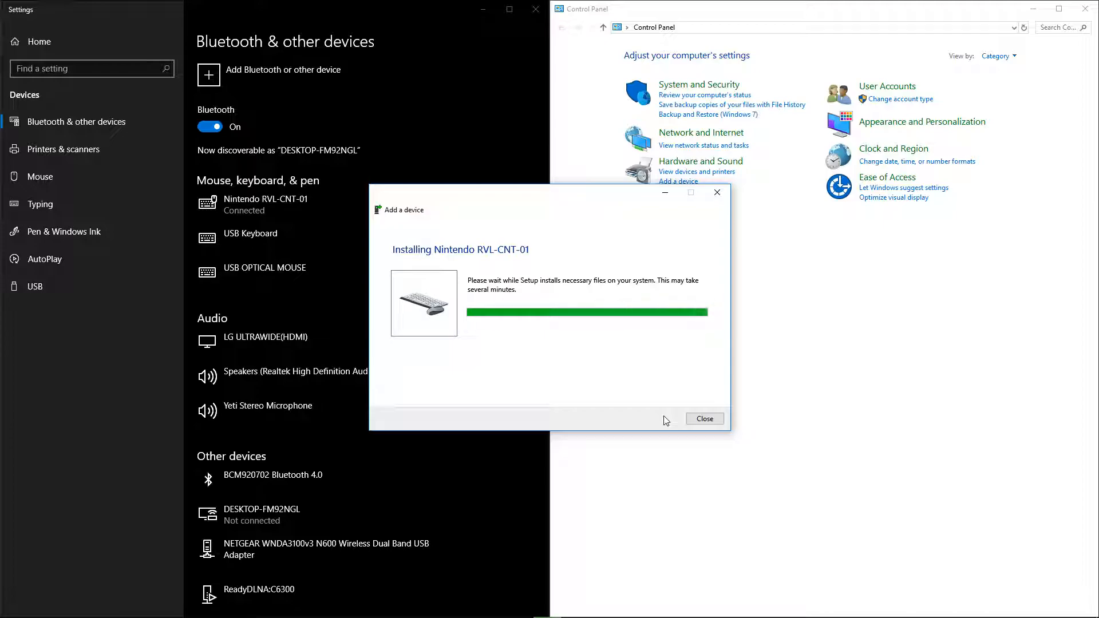
{"action": "left_click", "coordinate": [703, 419]}
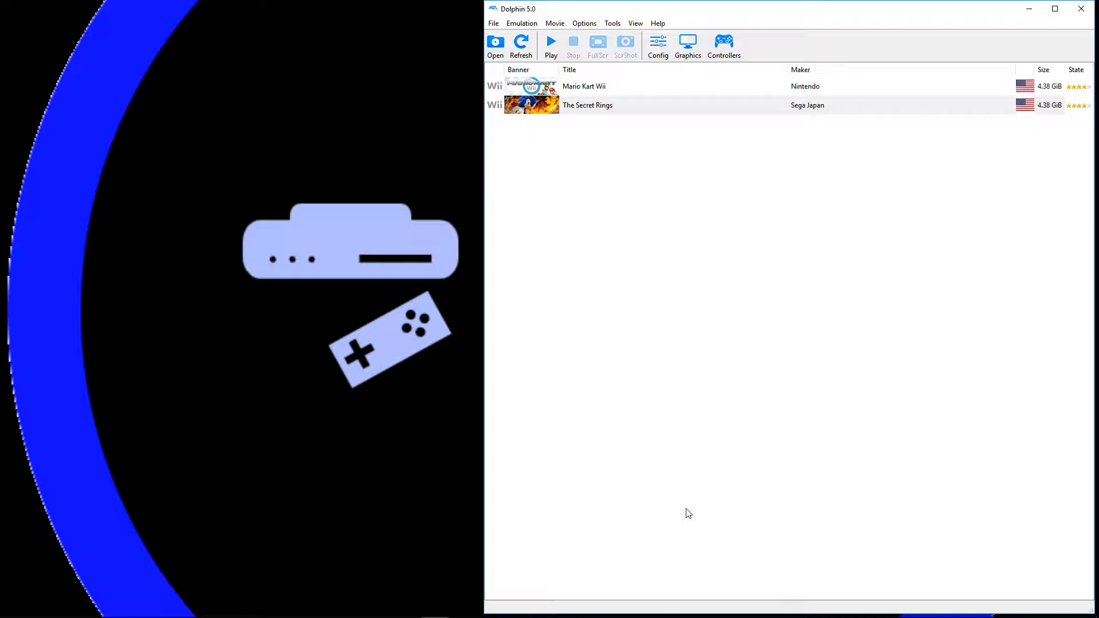
{"action": "mouse_move", "coordinate": [771, 246]}
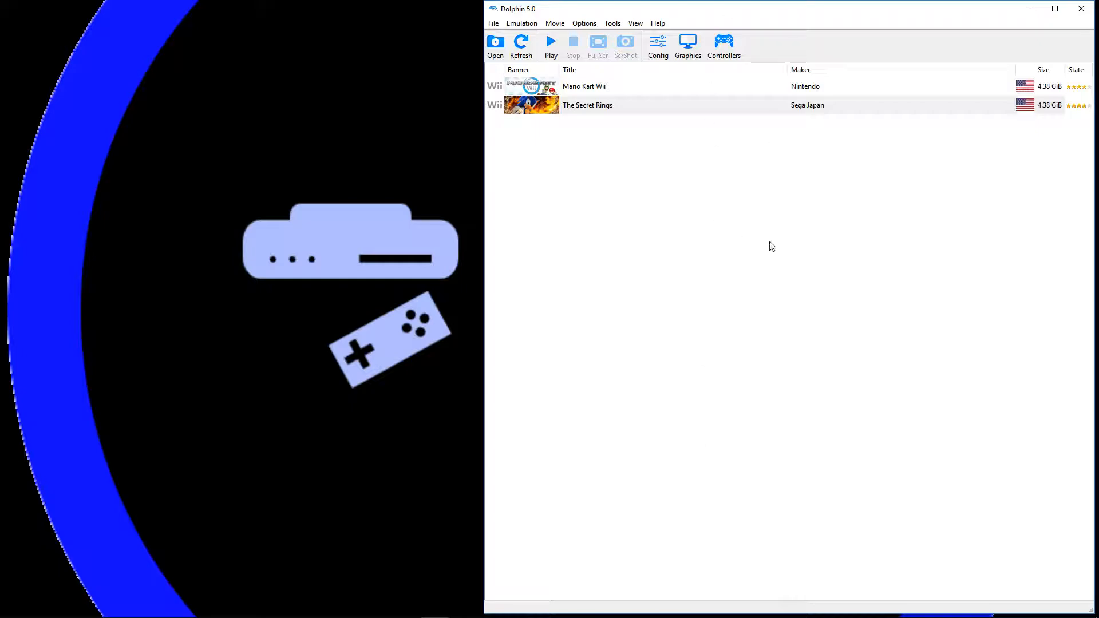
Open Dolphin's Controllers configuration from the toolbar.
{"action": "left_click", "coordinate": [724, 46]}
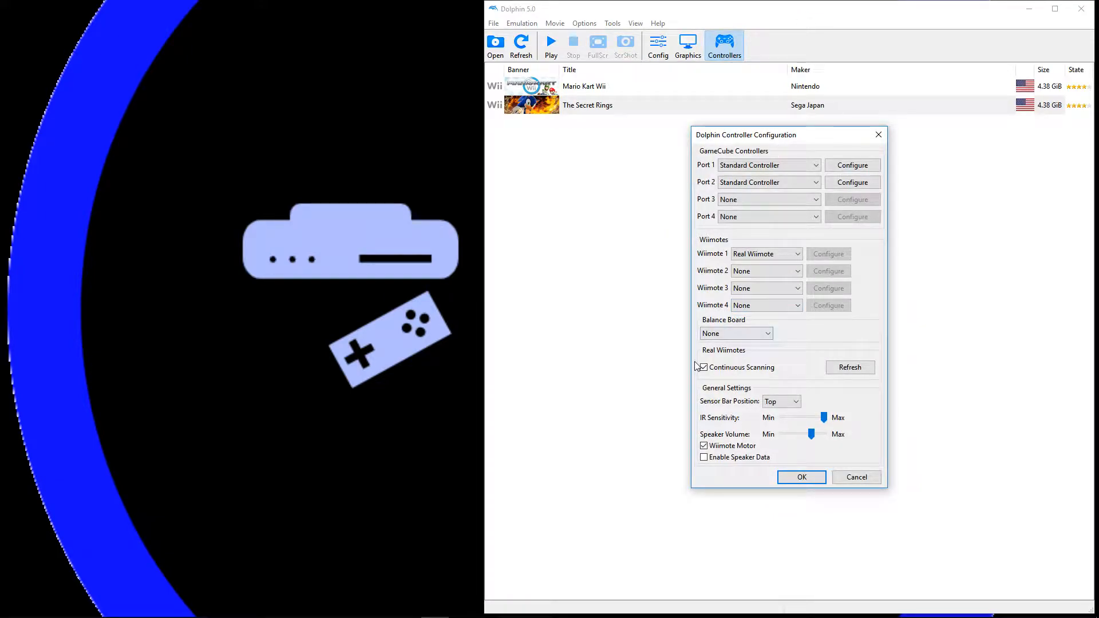
Enable Continuous Scanning for Real Wiimotes and confirm with OK.
{"action": "left_click", "coordinate": [703, 368]}
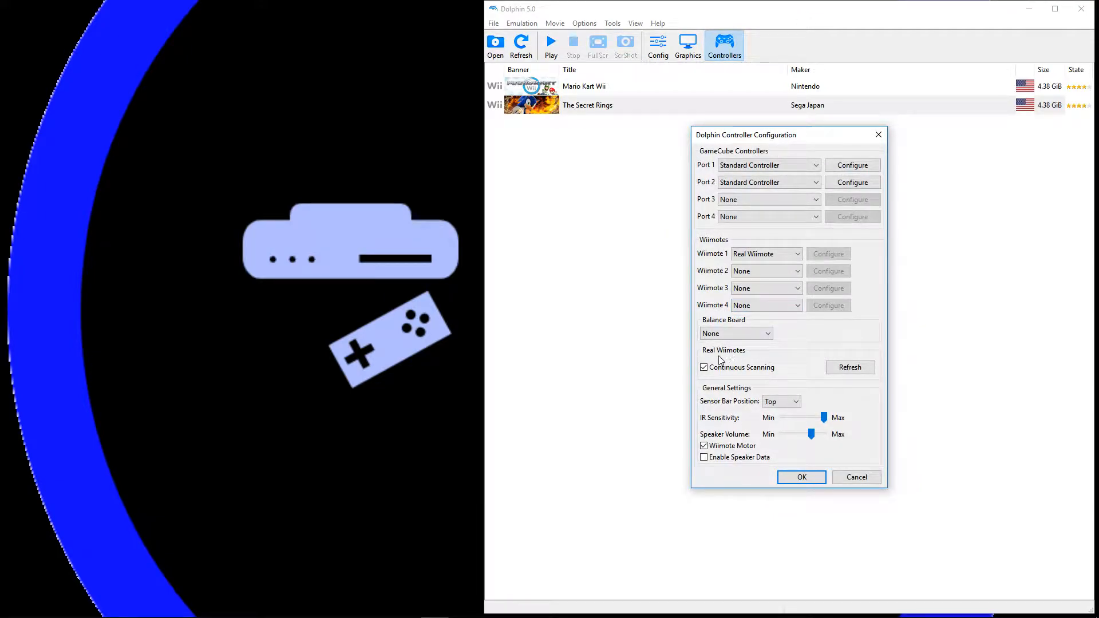
{"action": "mouse_move", "coordinate": [781, 352]}
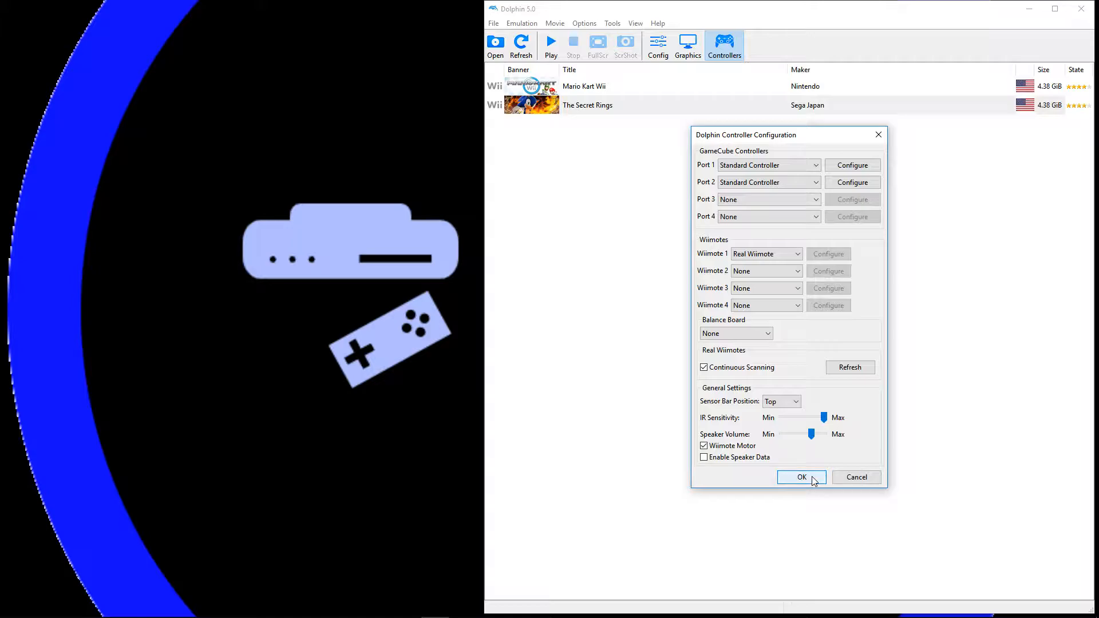
{"action": "left_click", "coordinate": [802, 478]}
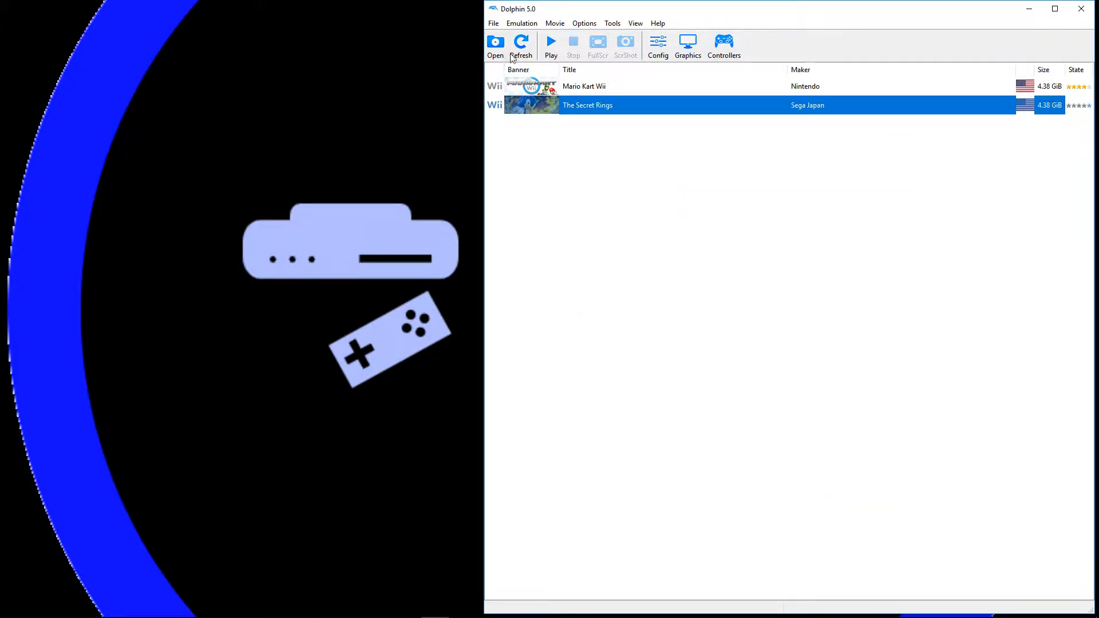